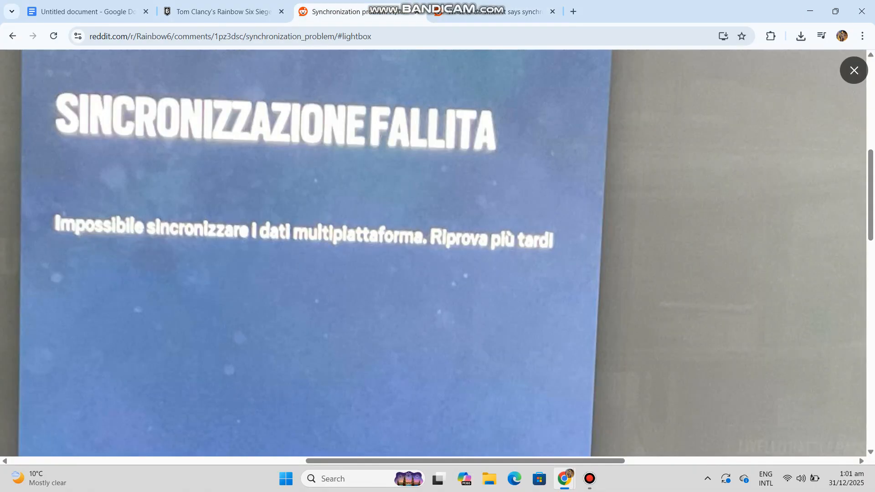
View the Ubisoft Rainbow Six Siege site and its widespread server issues notice
{"action": "left_click", "coordinate": [223, 11]}
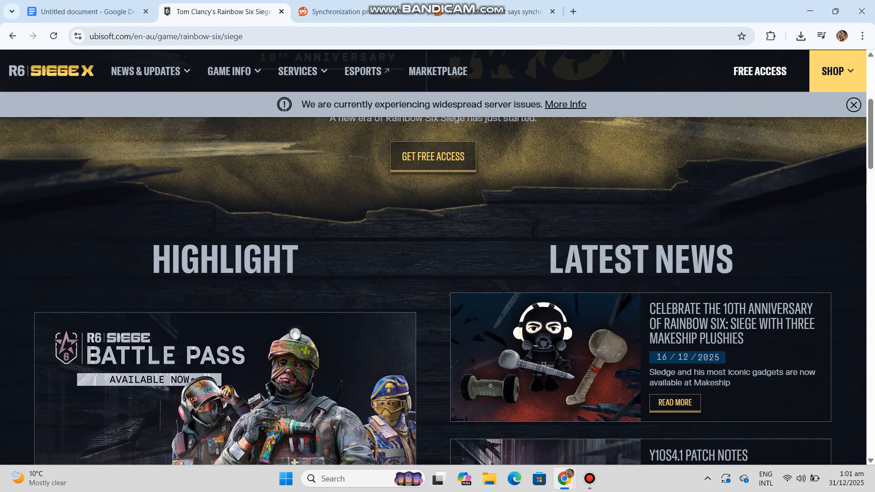
{"action": "scroll", "scroll_direction": "down", "scroll_amount": 3}
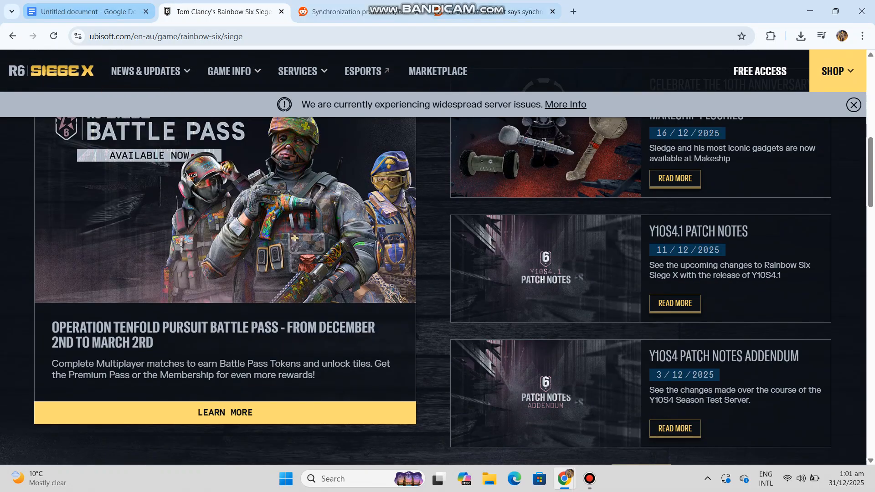
Check Downdetector's outage list down to the Rainbow Six Siege problem-report graph
{"action": "left_click", "coordinate": [710, 11]}
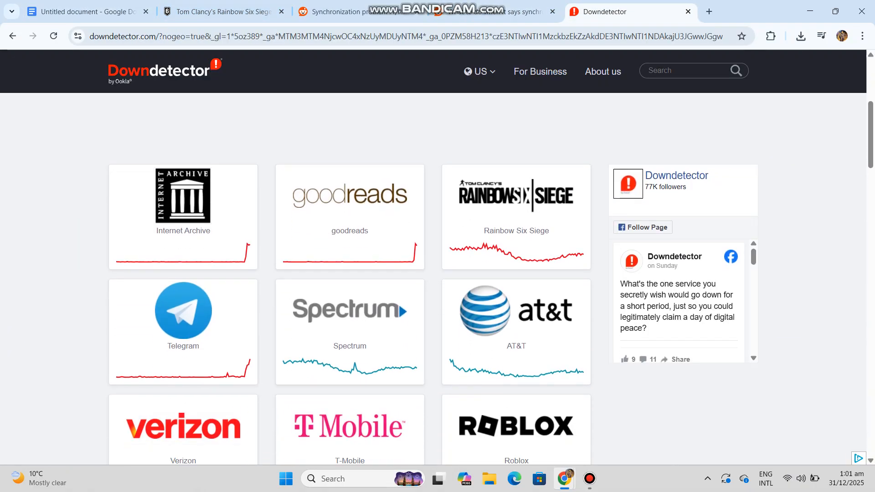
{"action": "scroll", "scroll_direction": "down", "scroll_amount": 3}
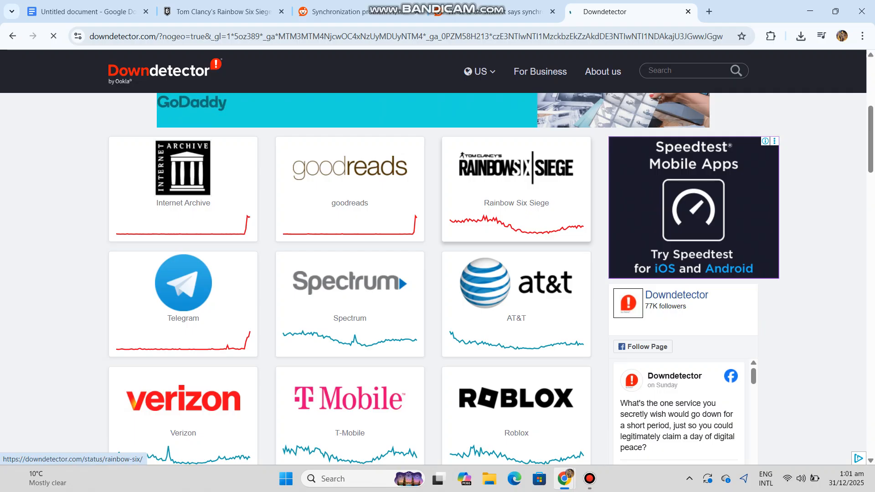
Read the guide's Quick Check, Fix 1 and Fix 2: Verify Game Files, briefly checking the Ubisoft site
{"action": "left_click", "coordinate": [83, 11]}
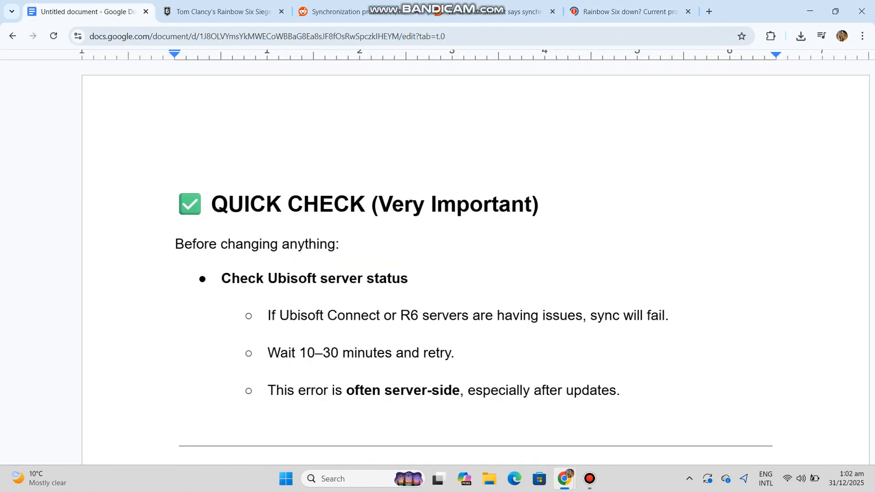
{"action": "scroll", "scroll_direction": "down", "scroll_amount": 3}
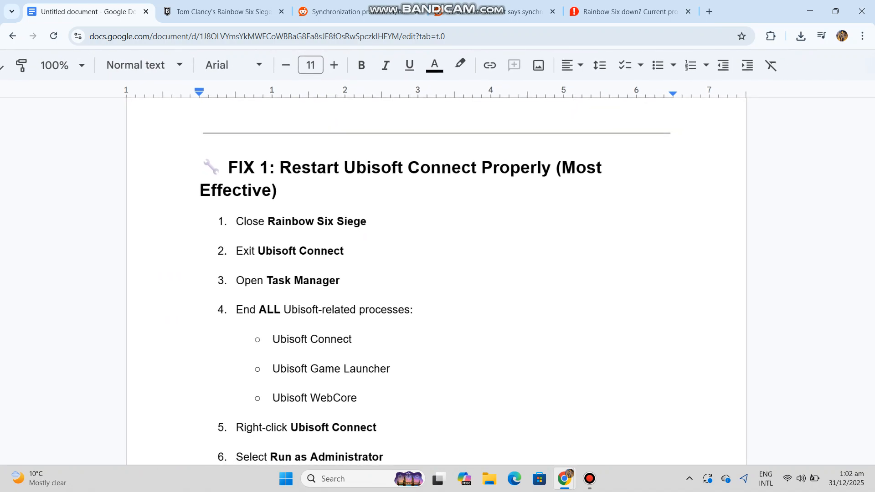
{"action": "scroll", "scroll_direction": "down", "scroll_amount": 3}
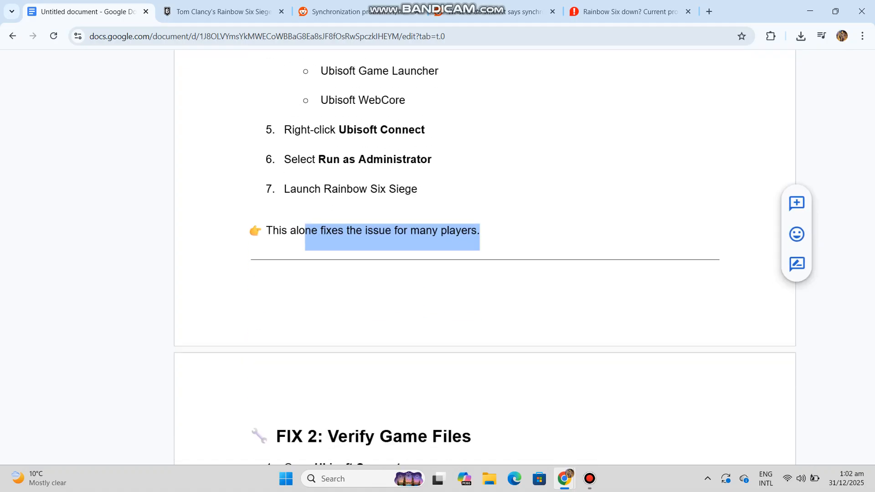
{"action": "scroll", "scroll_direction": "down", "scroll_amount": 3}
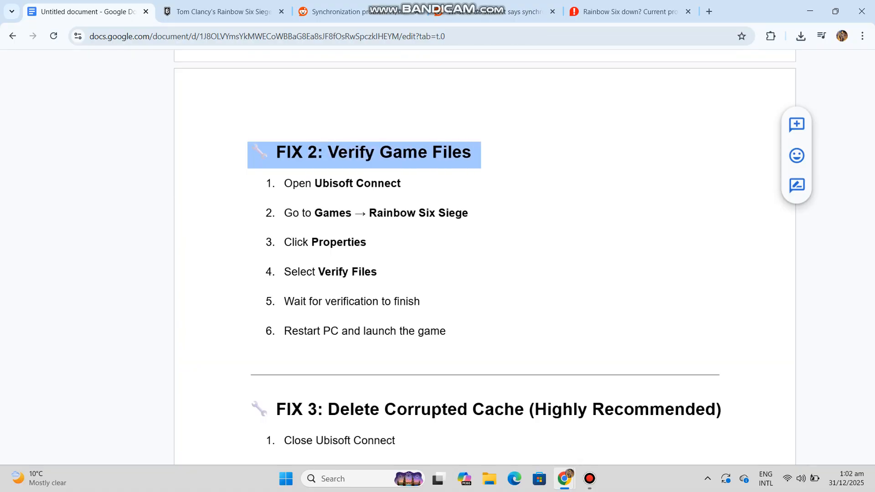
{"action": "left_click", "coordinate": [220, 11]}
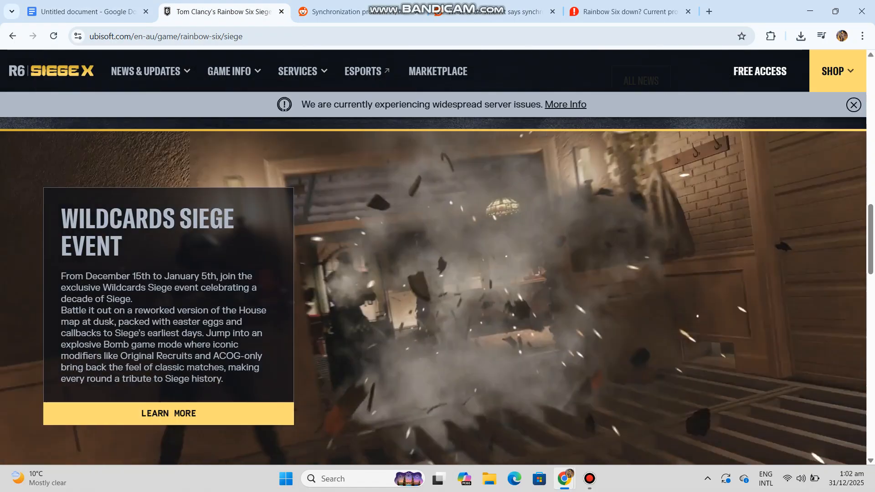
{"action": "left_click", "coordinate": [84, 11]}
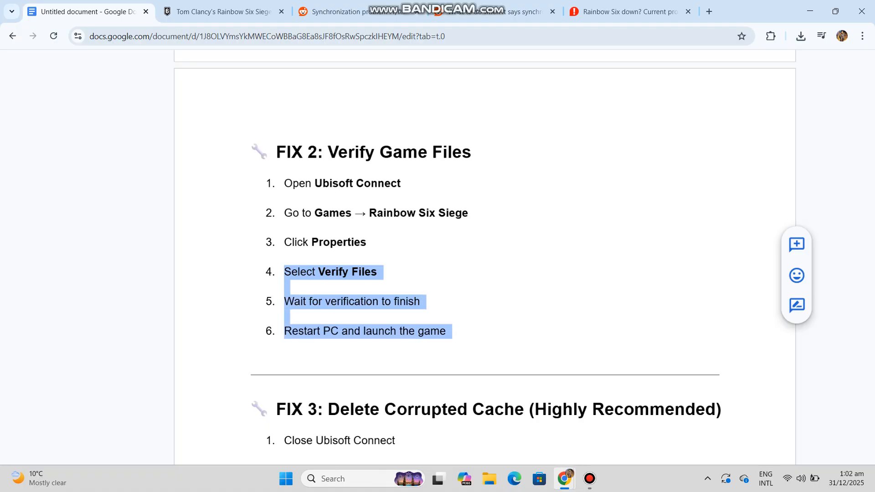
Read Fix 3 and enter the Ubisoft Game Launcher cache path in the Run dialog as a demo
{"action": "scroll", "scroll_direction": "down", "scroll_amount": 3}
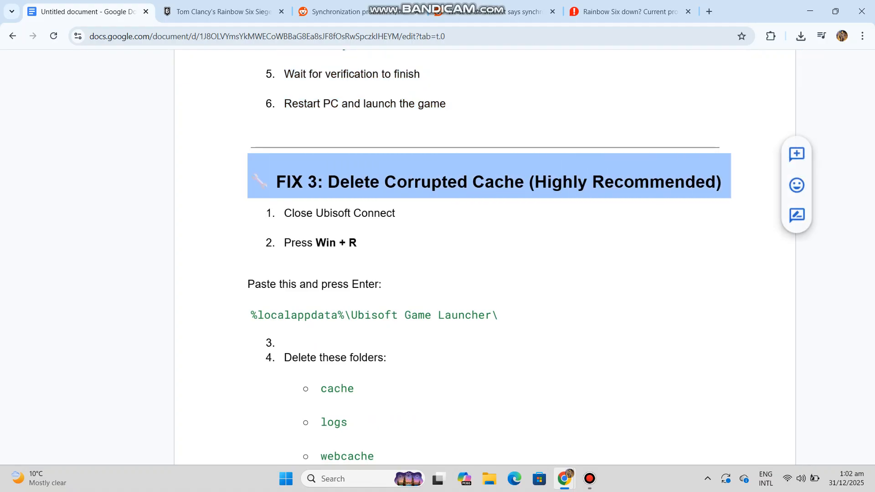
{"action": "left_click_drag", "start_coordinate": [251, 315], "coordinate": [496, 315]}
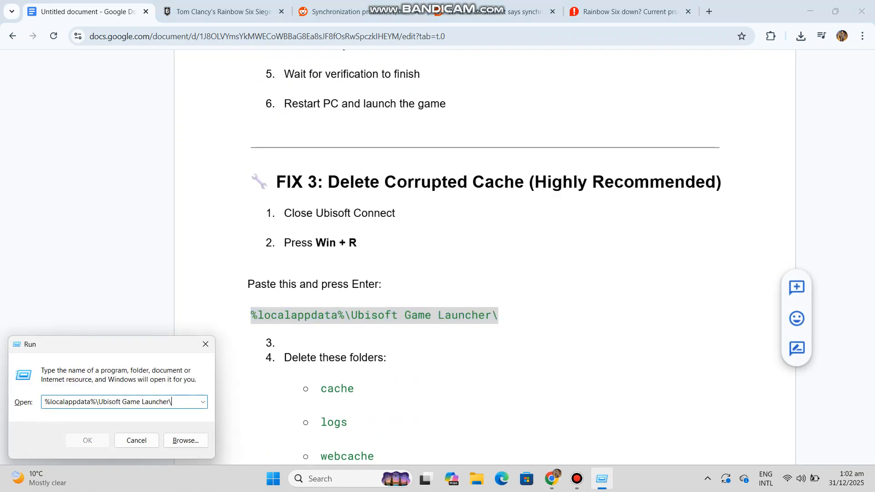
{"action": "left_click", "coordinate": [88, 440]}
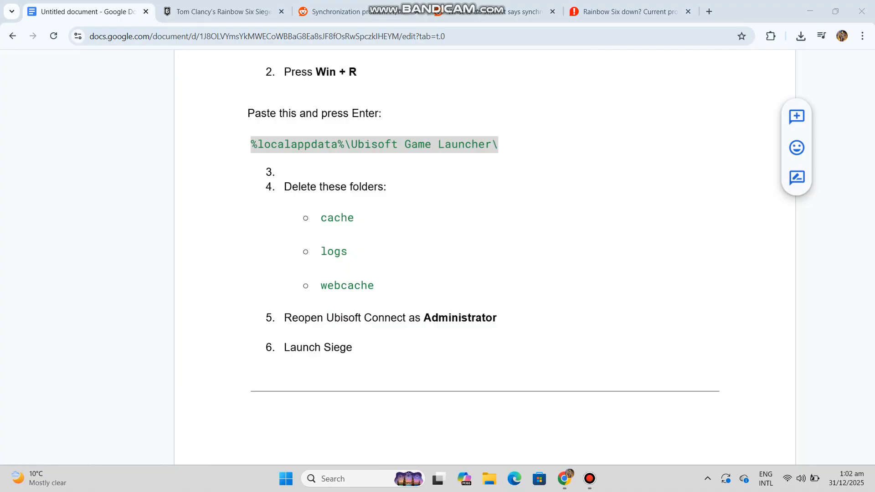
Read Fixes 4 and 5: Check Windows Firewall & Antivirus, then bring up the Windows Start menu
{"action": "scroll", "scroll_direction": "down", "scroll_amount": 3}
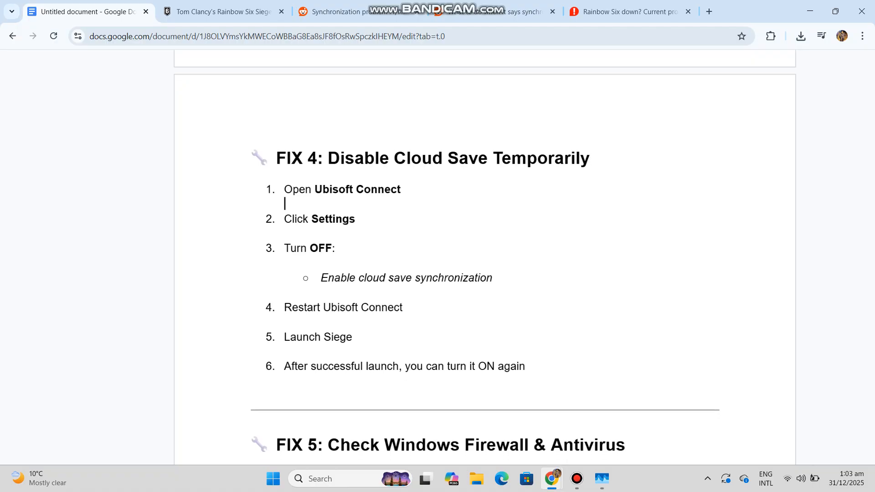
{"action": "scroll", "scroll_direction": "down", "scroll_amount": 3}
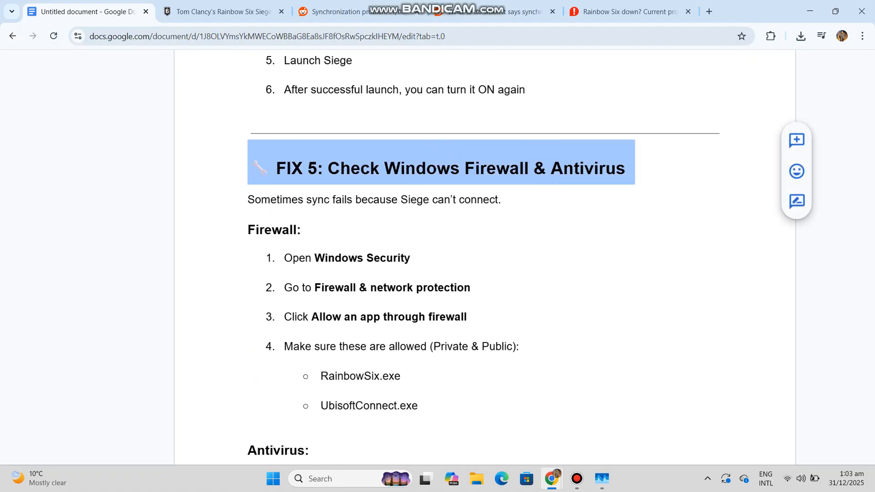
{"action": "left_click", "coordinate": [273, 479]}
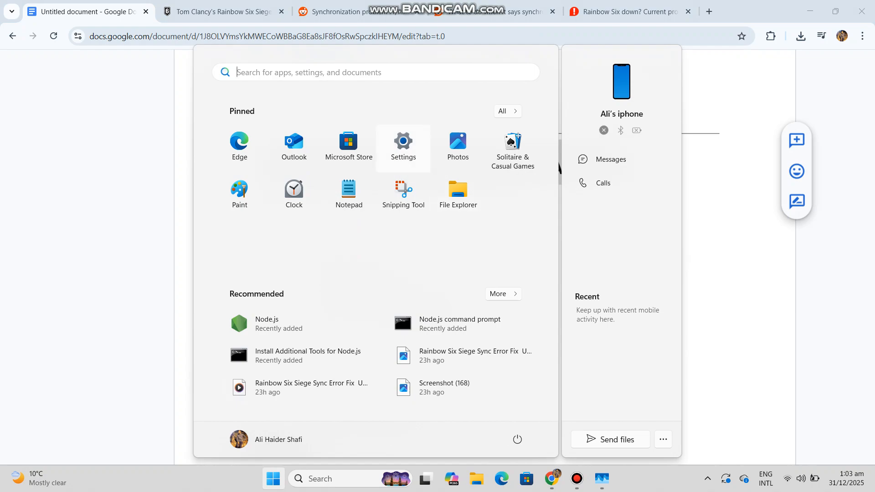
Reach Windows Security's Firewall & network protection page via Settings > Privacy & security
{"action": "left_click", "coordinate": [403, 143]}
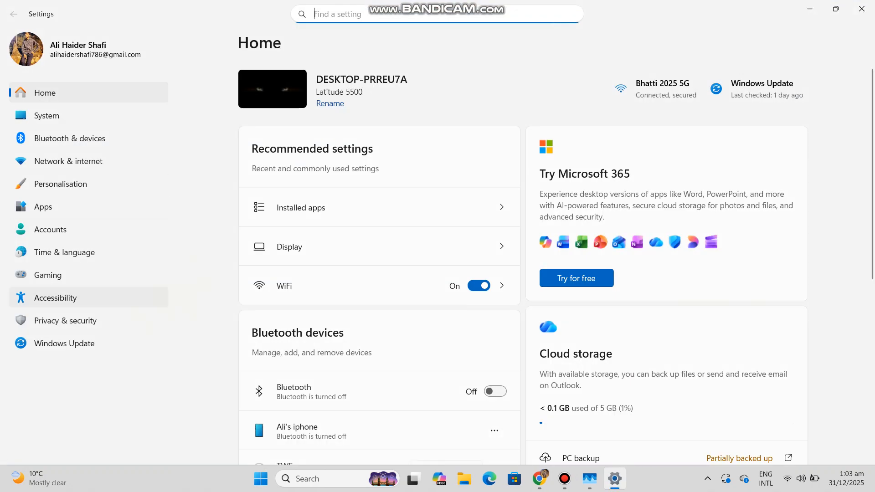
{"action": "left_click", "coordinate": [65, 320]}
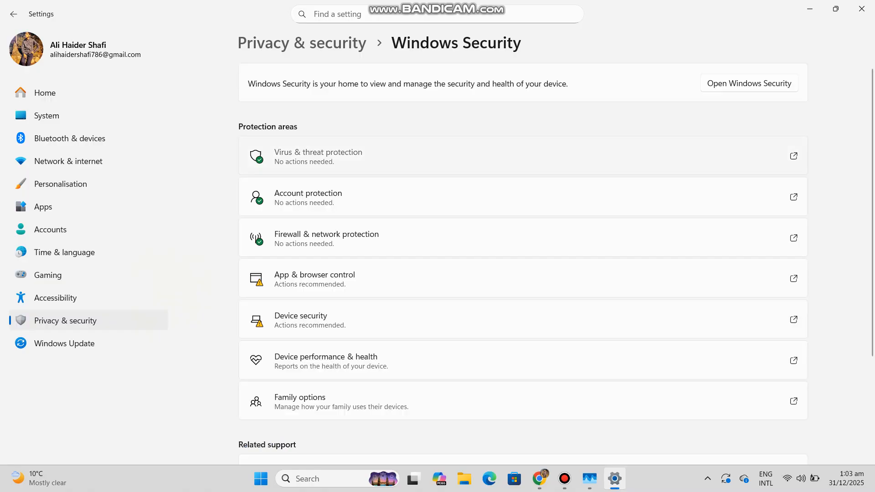
{"action": "left_click", "coordinate": [749, 83]}
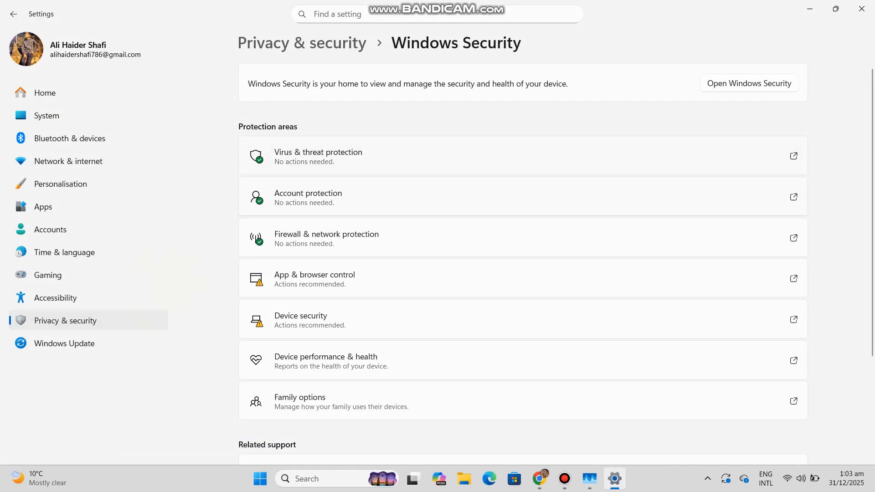
View the Domain network firewall status, return to the all-networks overview, then back to the guide
{"action": "left_click", "coordinate": [749, 83]}
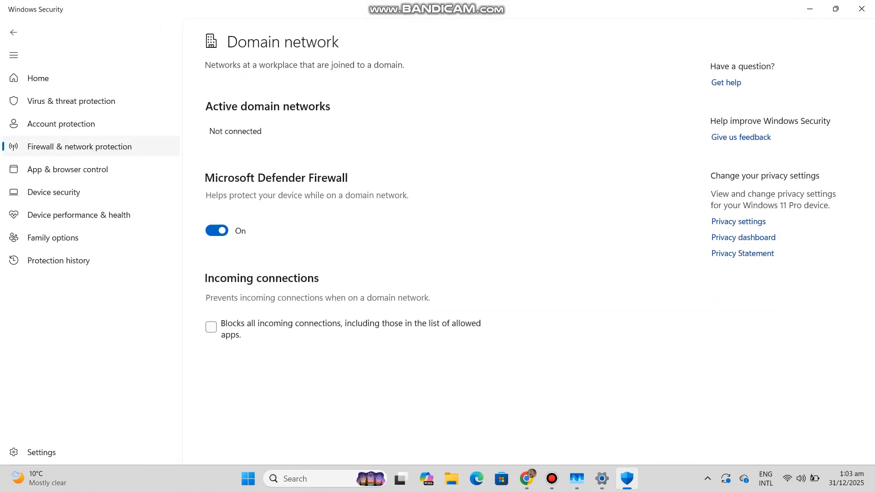
{"action": "left_click", "coordinate": [14, 32]}
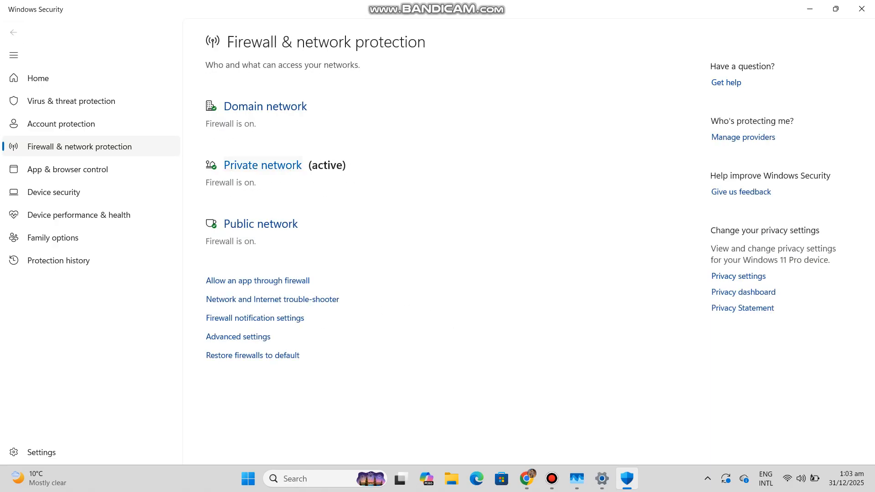
{"action": "left_click", "coordinate": [263, 165]}
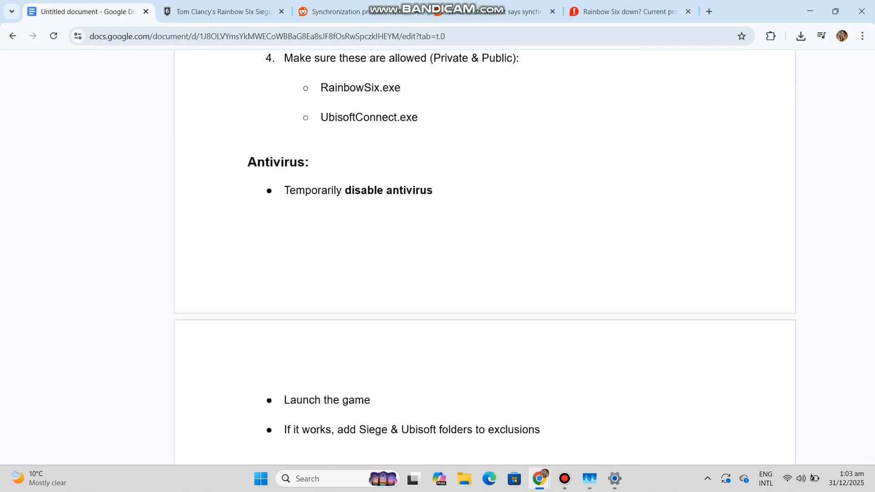
Read Fix 6's network reset commands, highlight Fix 7's two sync-conflict bullets, and reach What NOT to Do
{"action": "scroll", "scroll_direction": "down", "scroll_amount": 3}
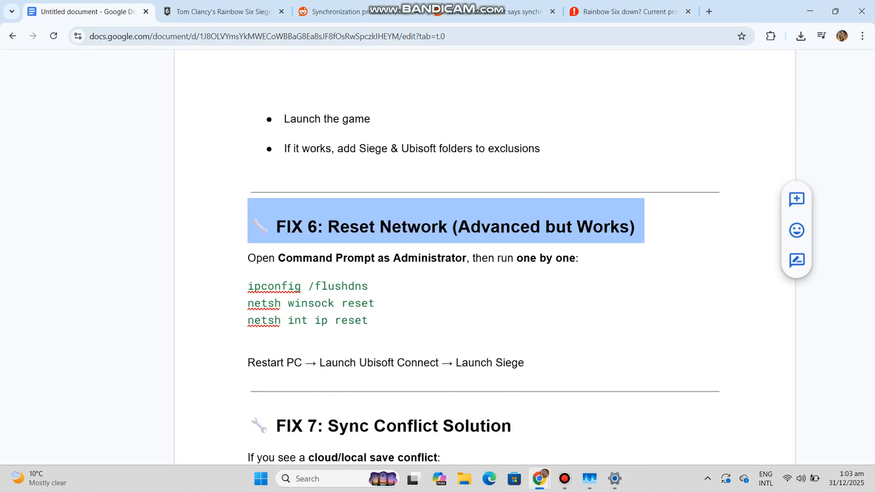
{"action": "scroll", "scroll_direction": "down", "scroll_amount": 3}
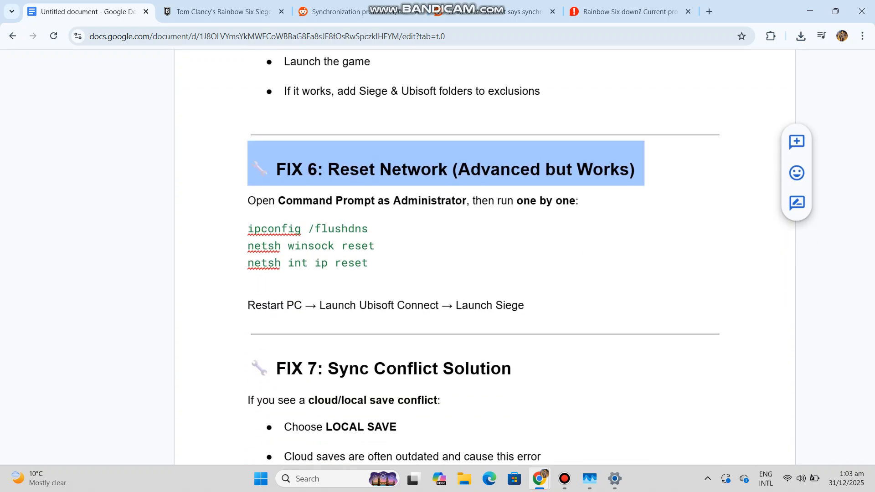
{"action": "scroll", "scroll_direction": "down", "scroll_amount": 3}
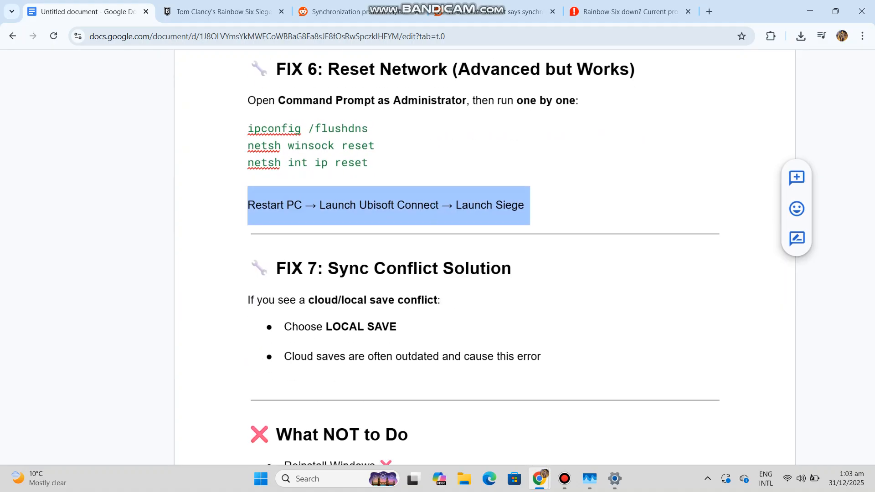
{"action": "scroll", "scroll_direction": "down", "scroll_amount": 3}
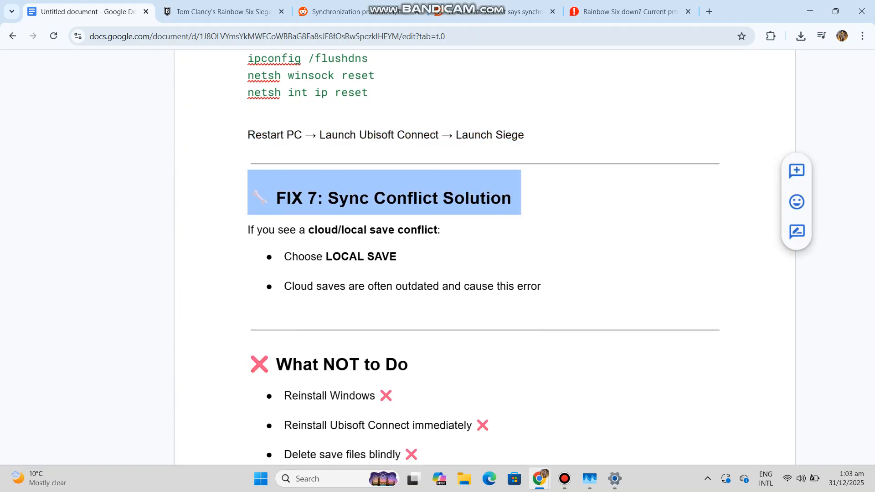
{"action": "left_click_drag", "start_coordinate": [284, 256], "coordinate": [541, 286]}
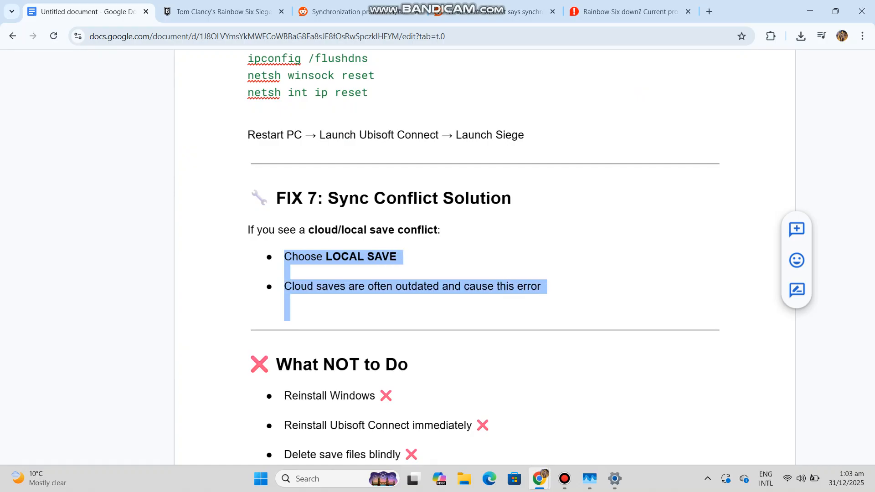
{"action": "scroll", "scroll_direction": "down", "scroll_amount": 3}
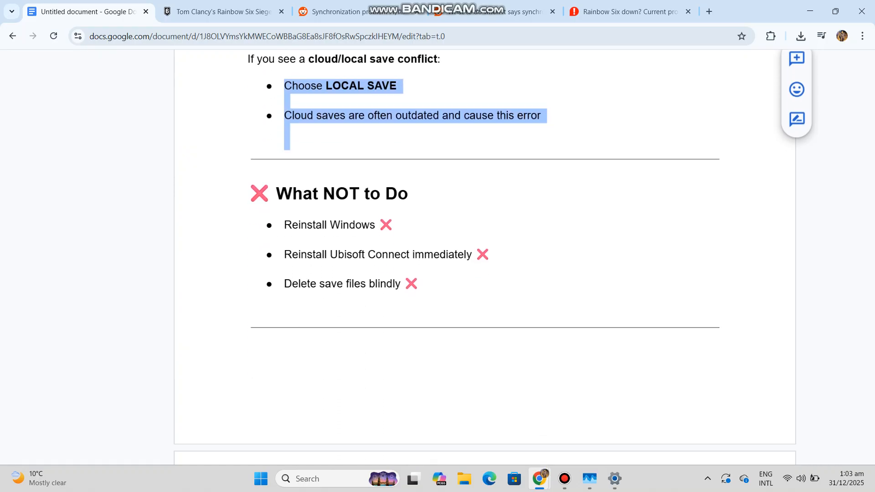